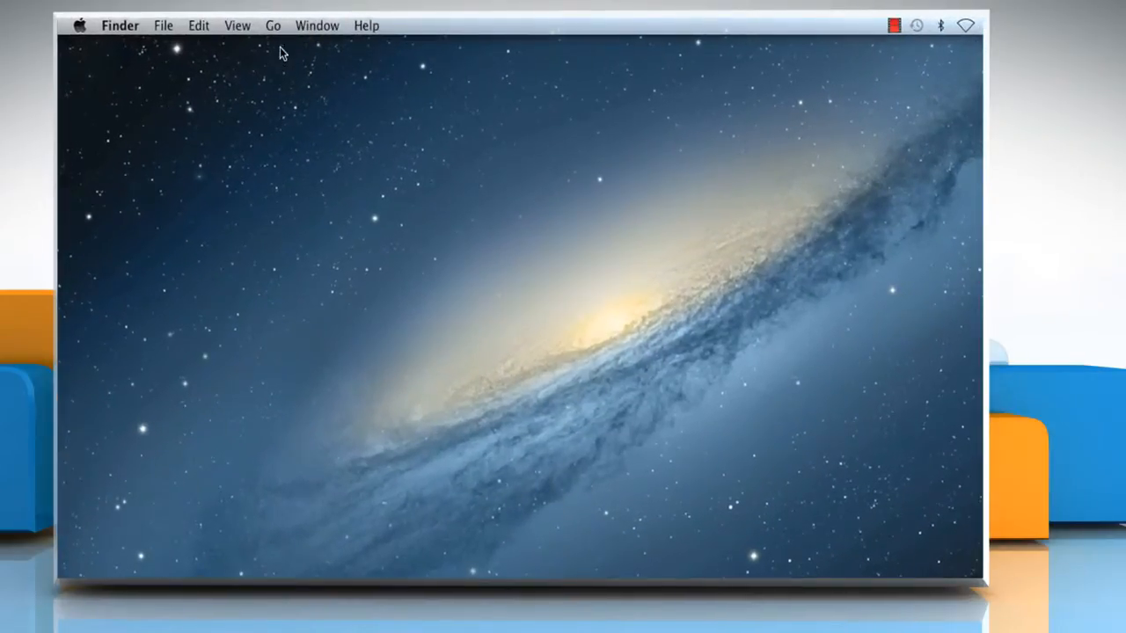
# Launch Mail from the Finder Applications folder, reaching the All Mail mailbox.
pyautogui.click(274, 25)
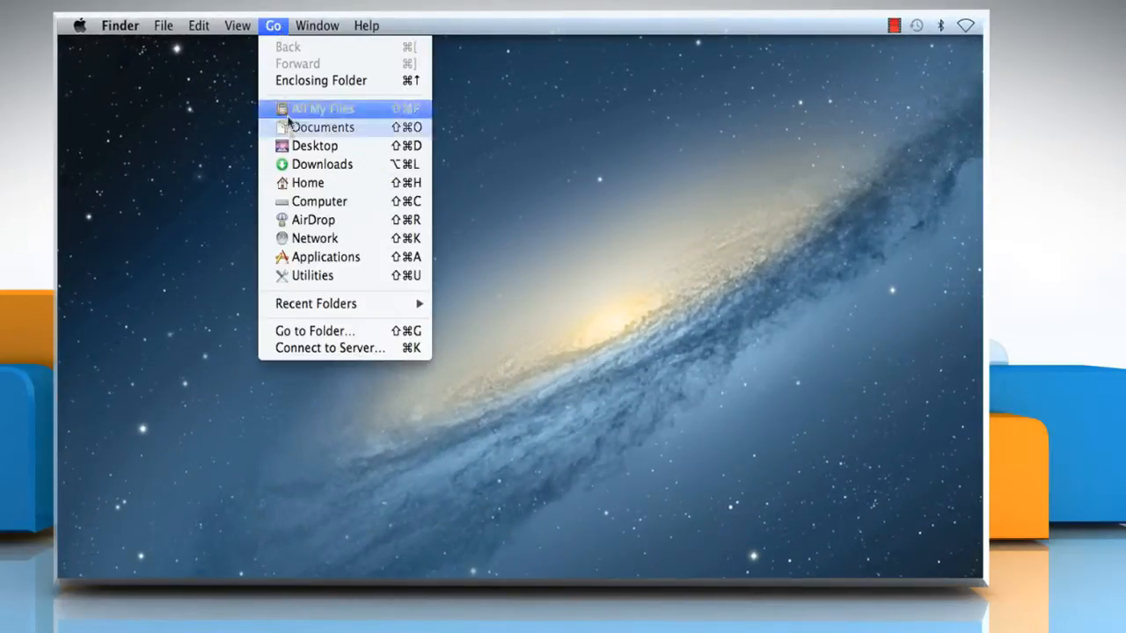
pyautogui.click(328, 257)
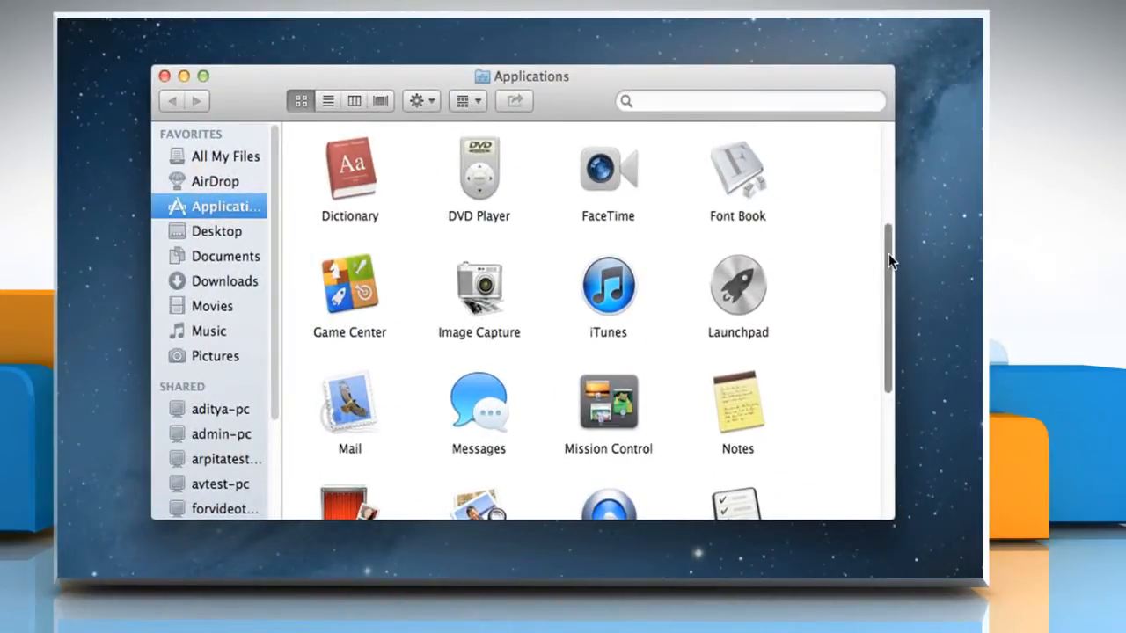
pyautogui.scroll(-3)
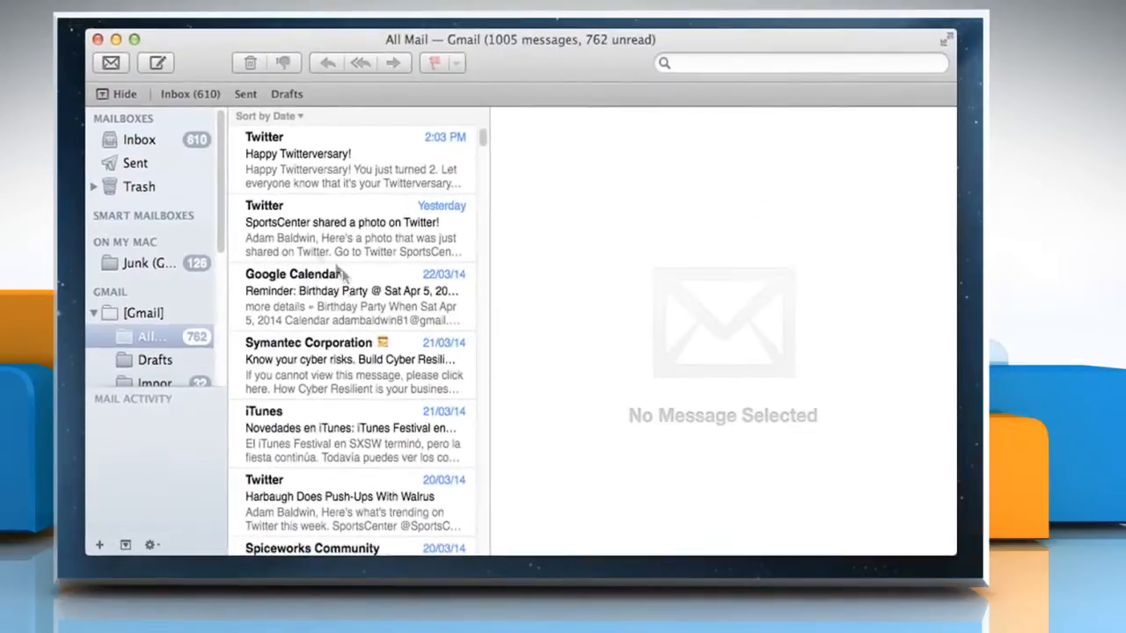
# Enable 'Store draft messages on the server' for the Gmail account and save the change.
pyautogui.click(123, 27)
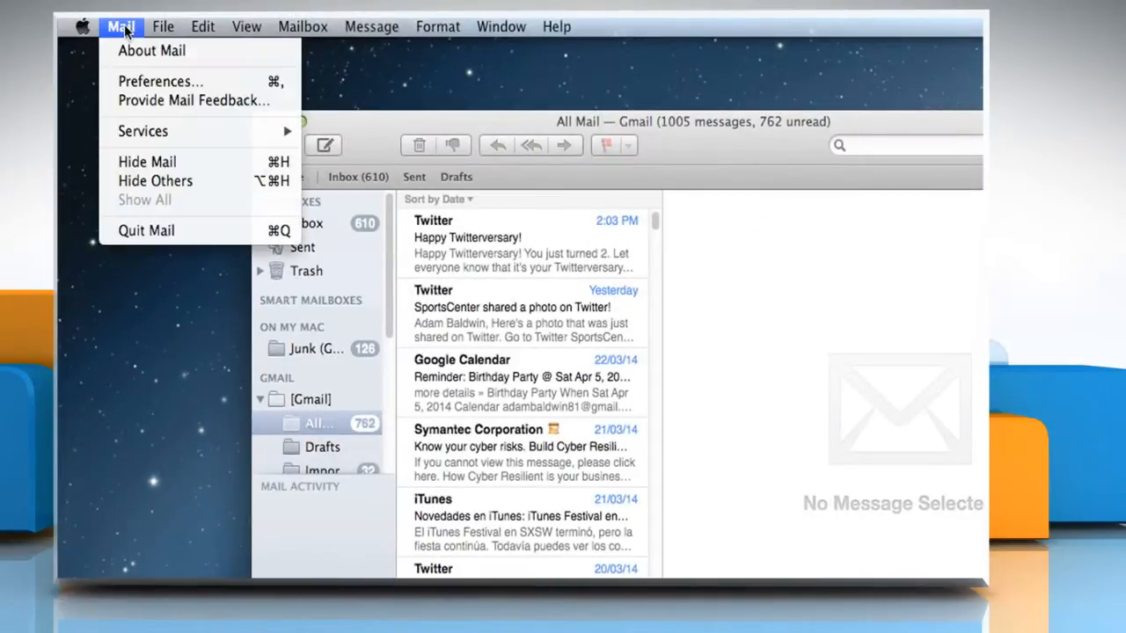
pyautogui.click(158, 80)
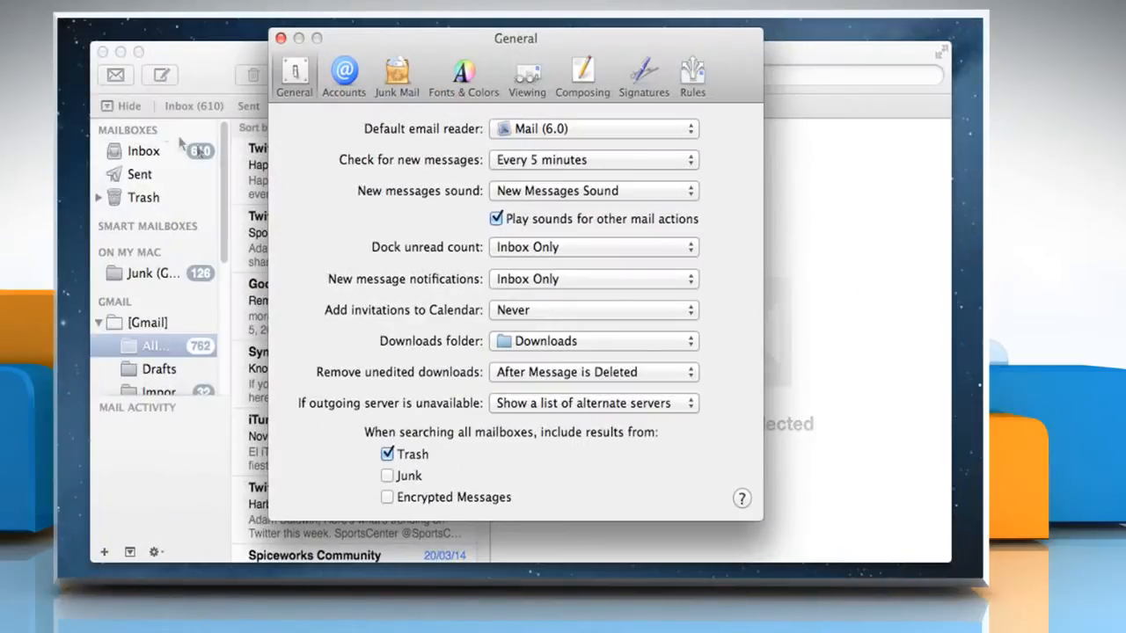
pyautogui.click(343, 74)
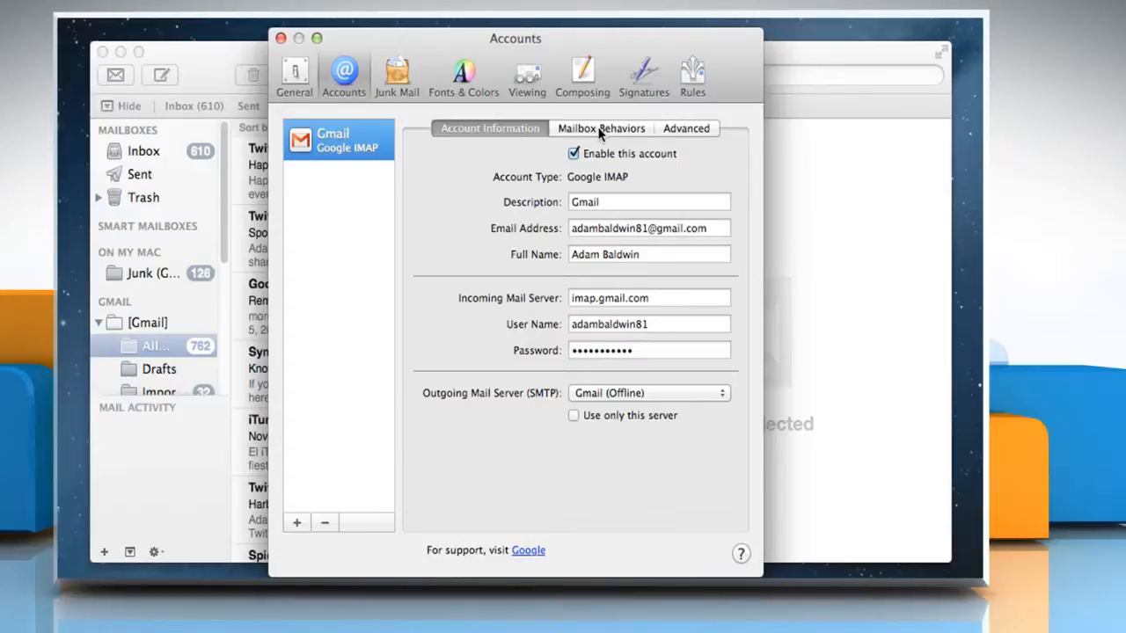
pyautogui.click(599, 128)
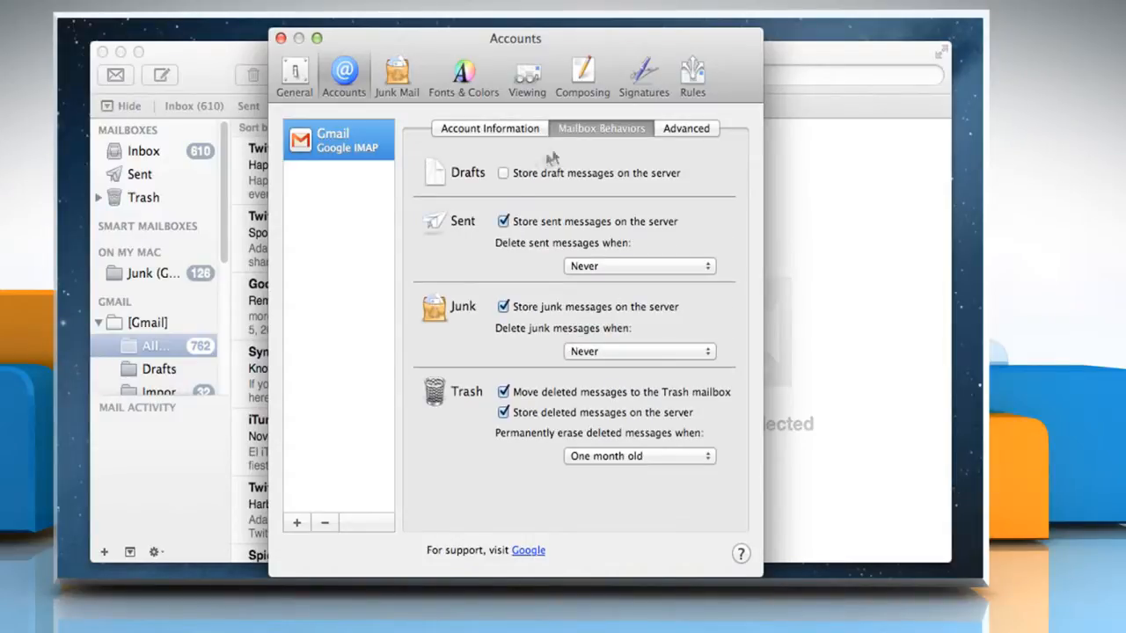
pyautogui.click(503, 172)
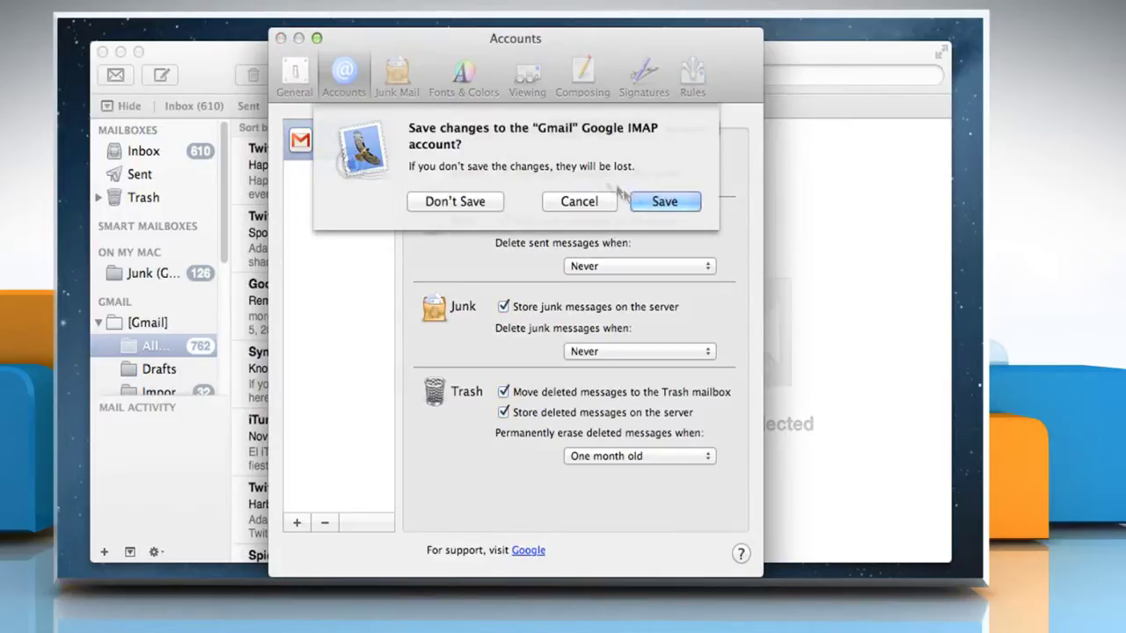
pyautogui.click(665, 200)
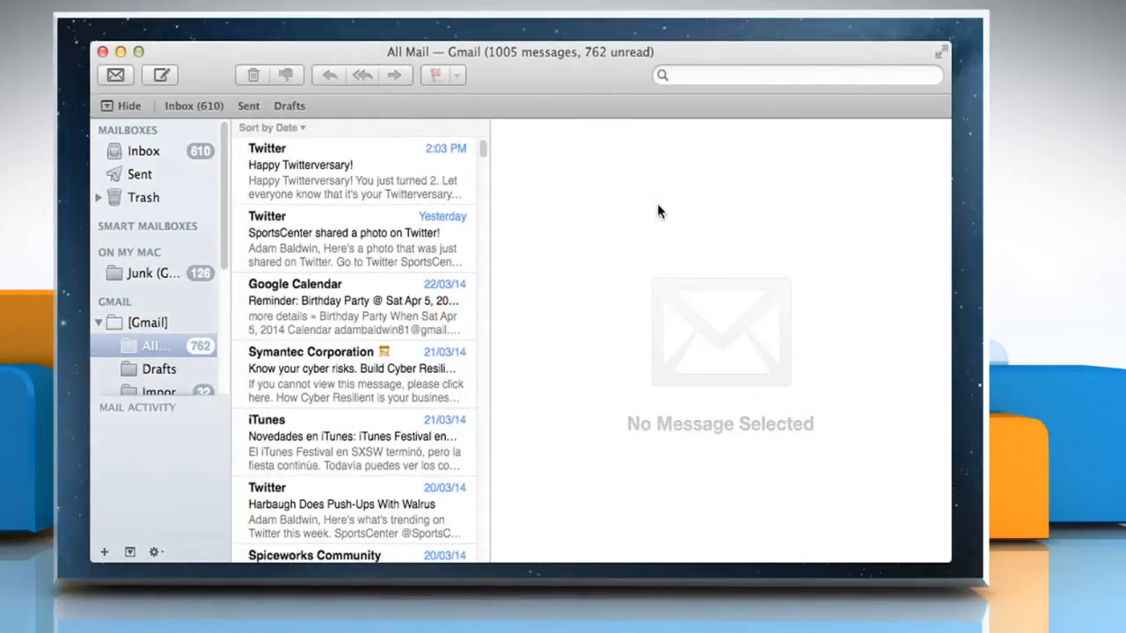
pyautogui.moveTo(253, 208)
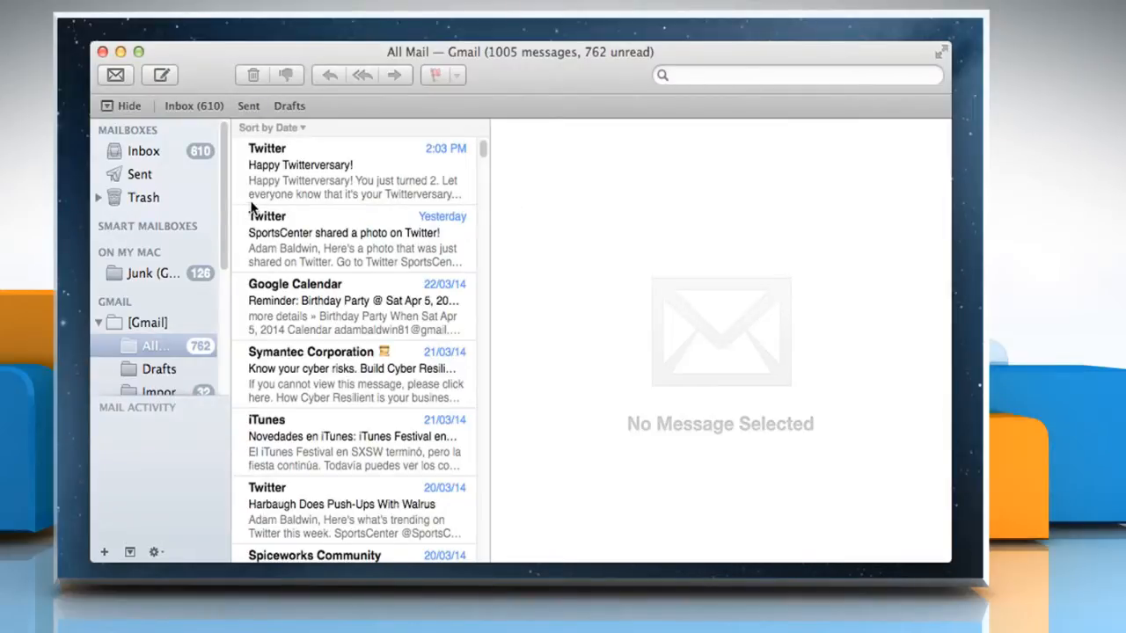
pyautogui.click(161, 74)
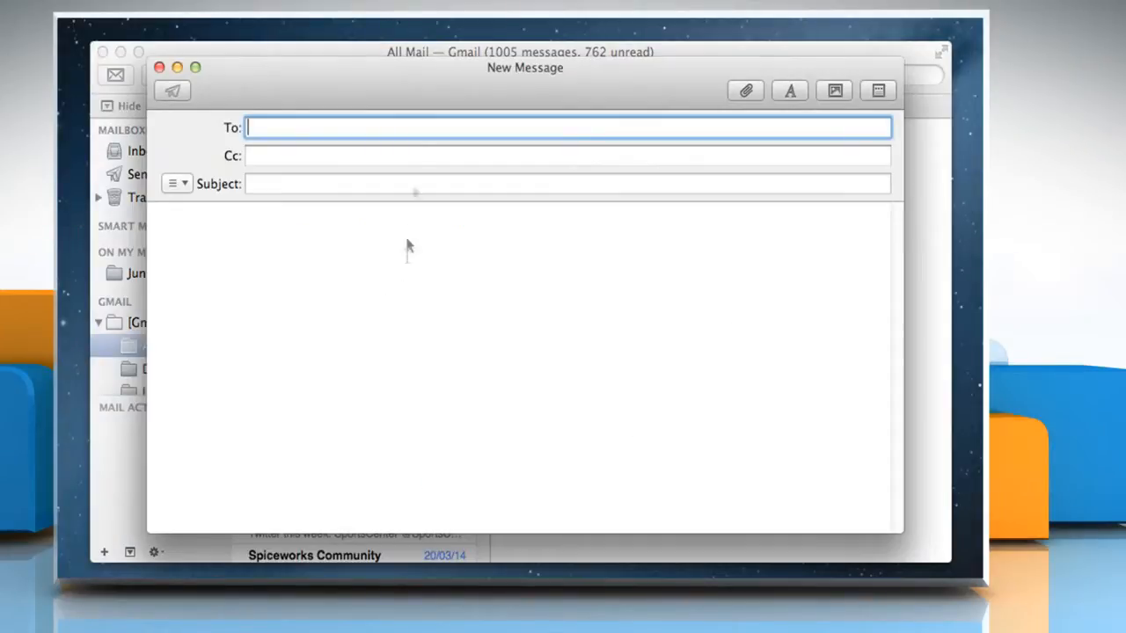
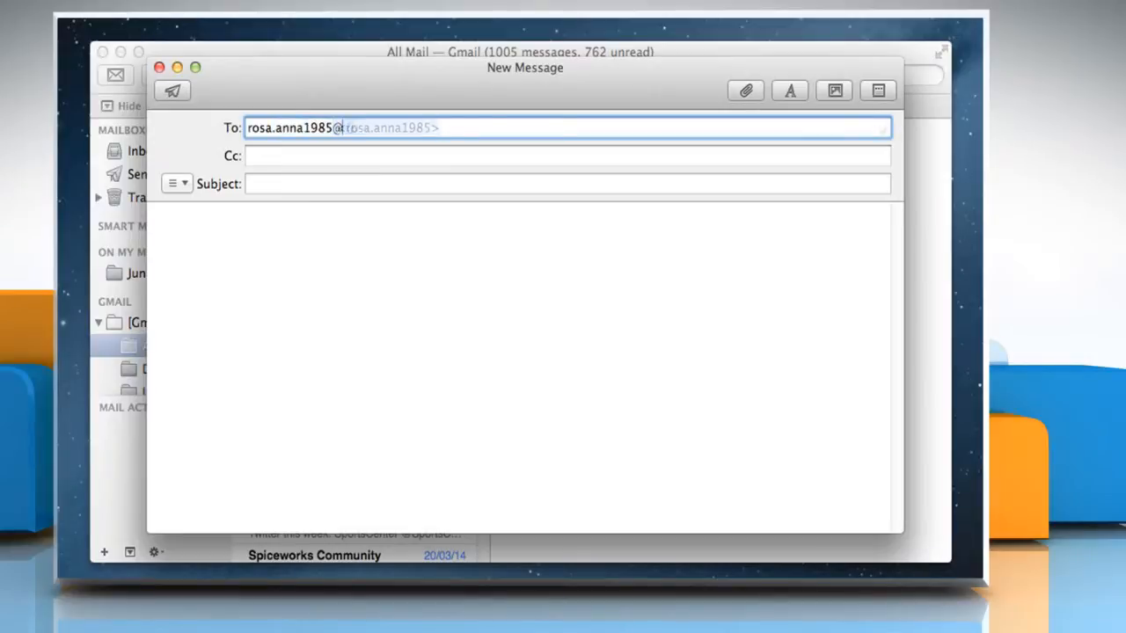
pyautogui.write('Party Invitation')
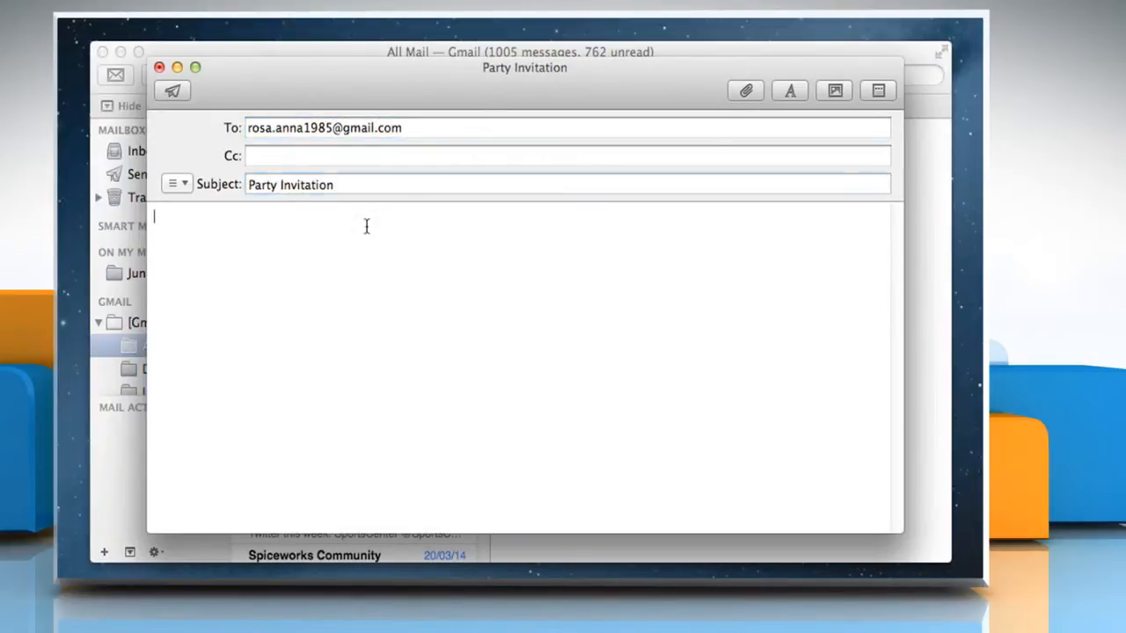
pyautogui.write('Hi Rosa,')
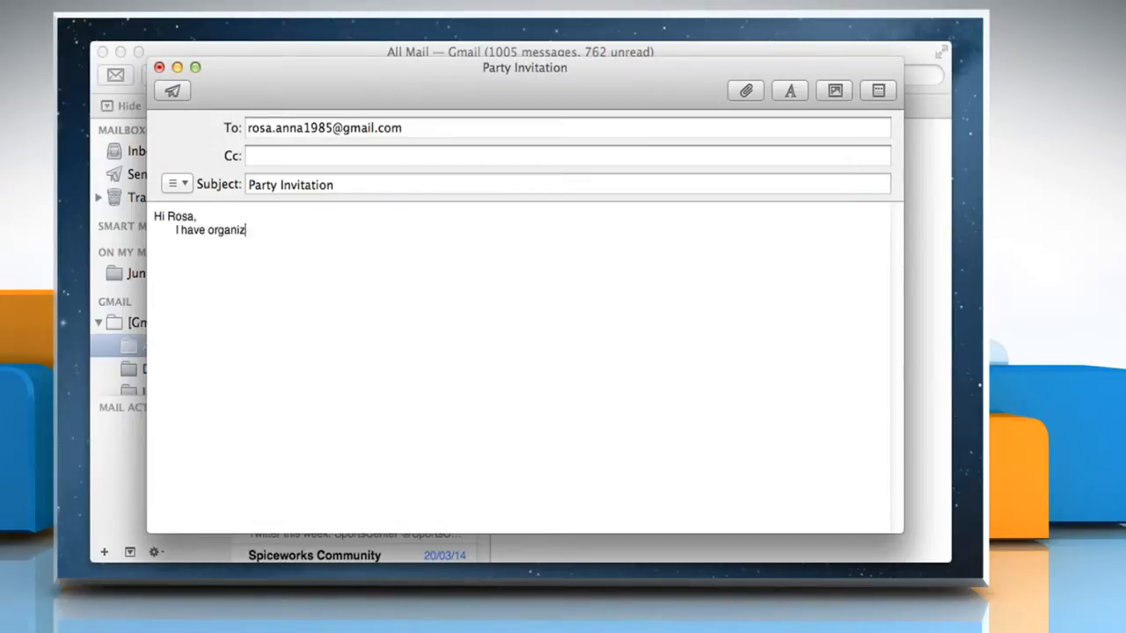
pyautogui.write("ed a b'day party for")
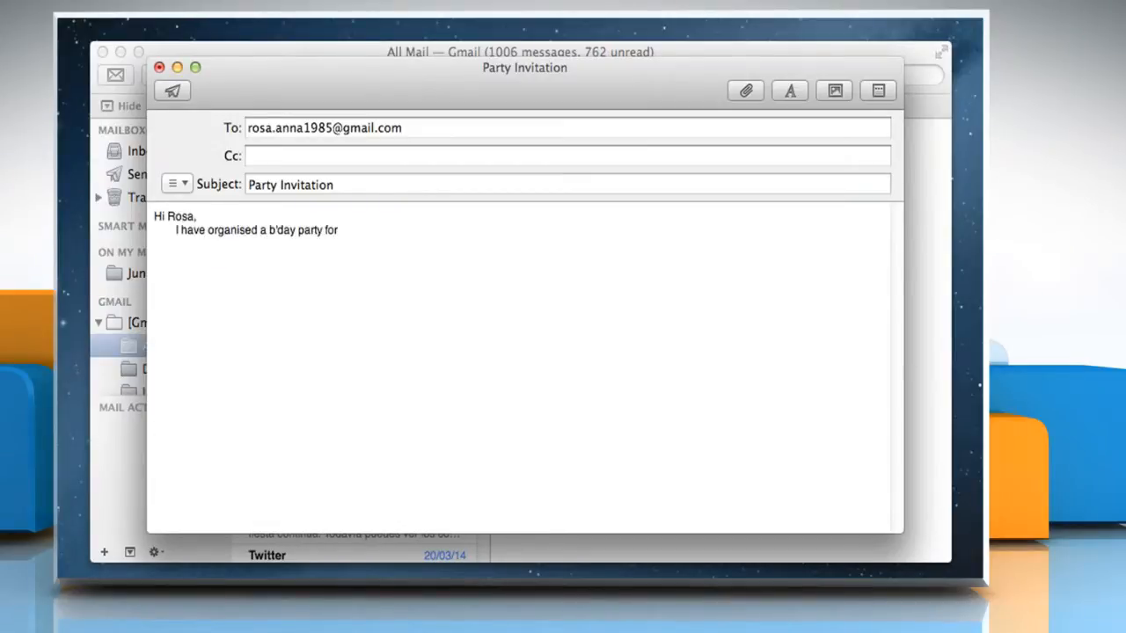
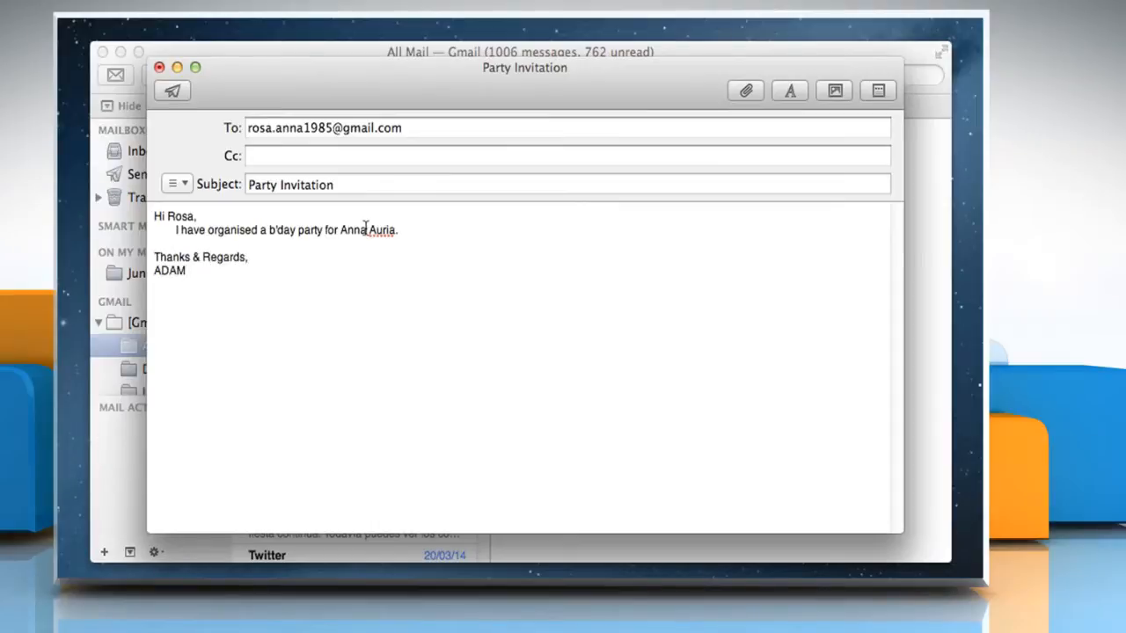
# Close the Party Invitation message so it is kept as a draft in Drafts.
pyautogui.click(172, 90)
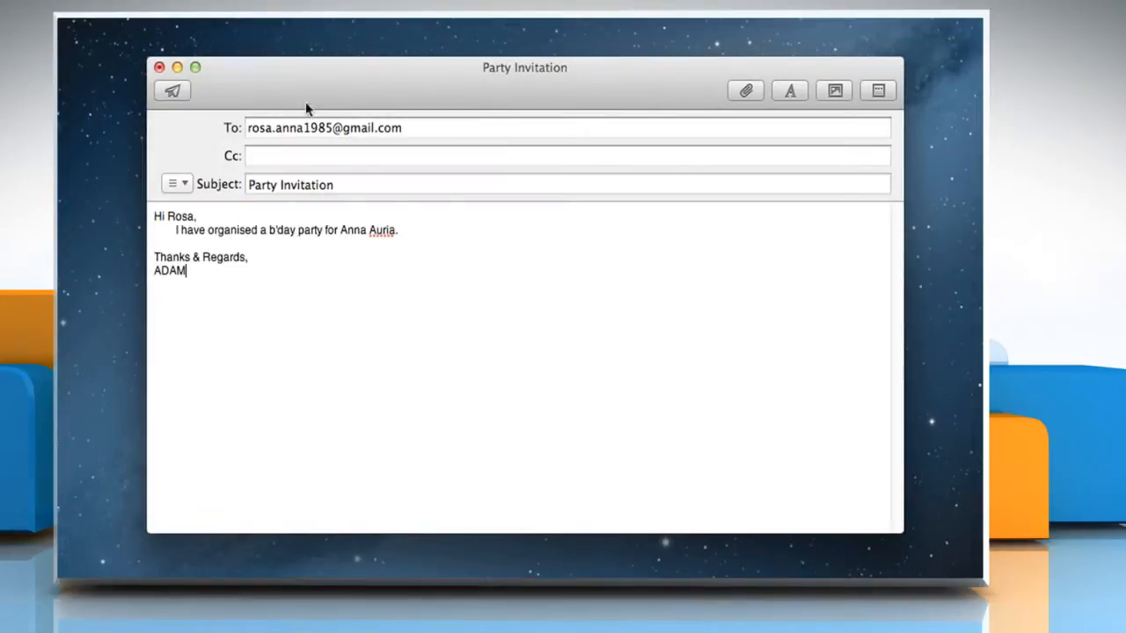
pyautogui.moveTo(552, 90)
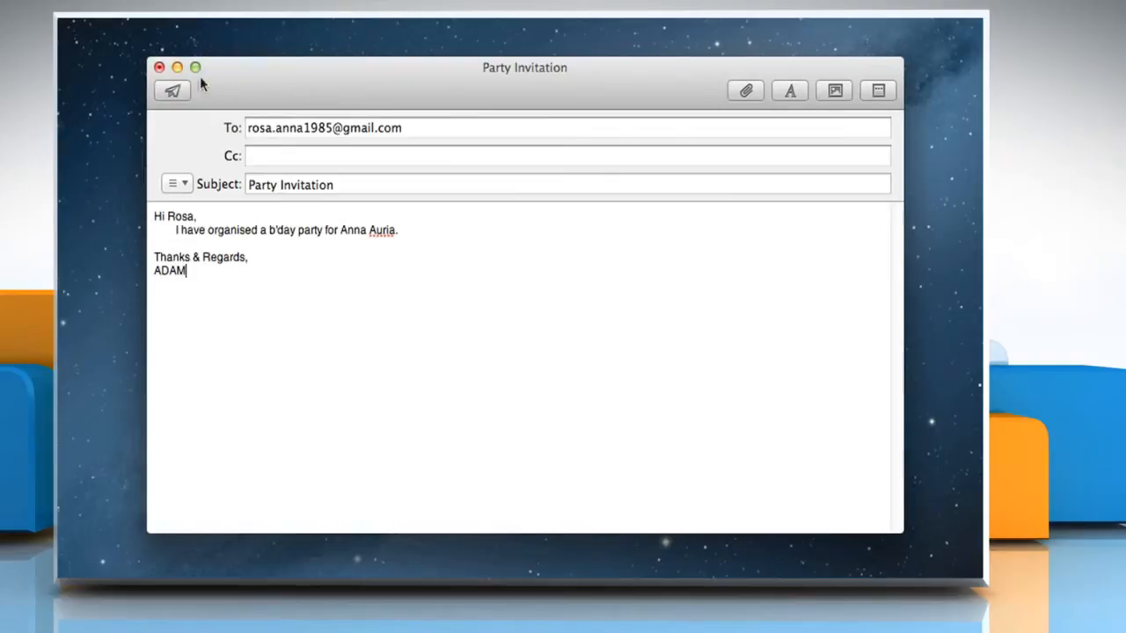
pyautogui.click(158, 67)
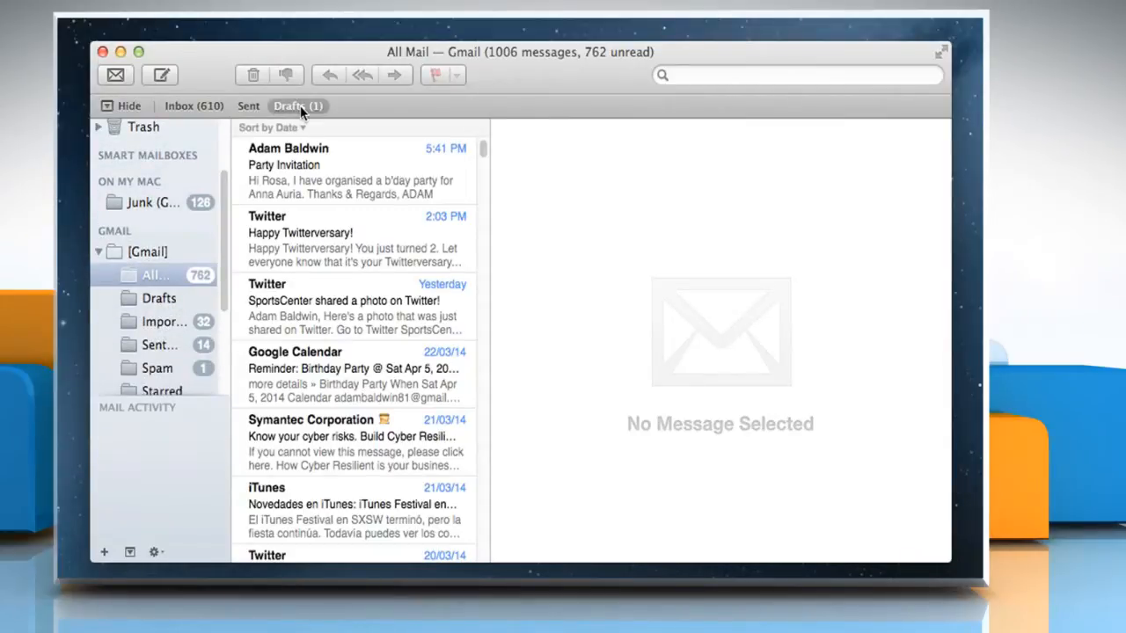
# Show the Drafts mailbox with the Party Invitation draft selected and previewed.
pyautogui.click(297, 106)
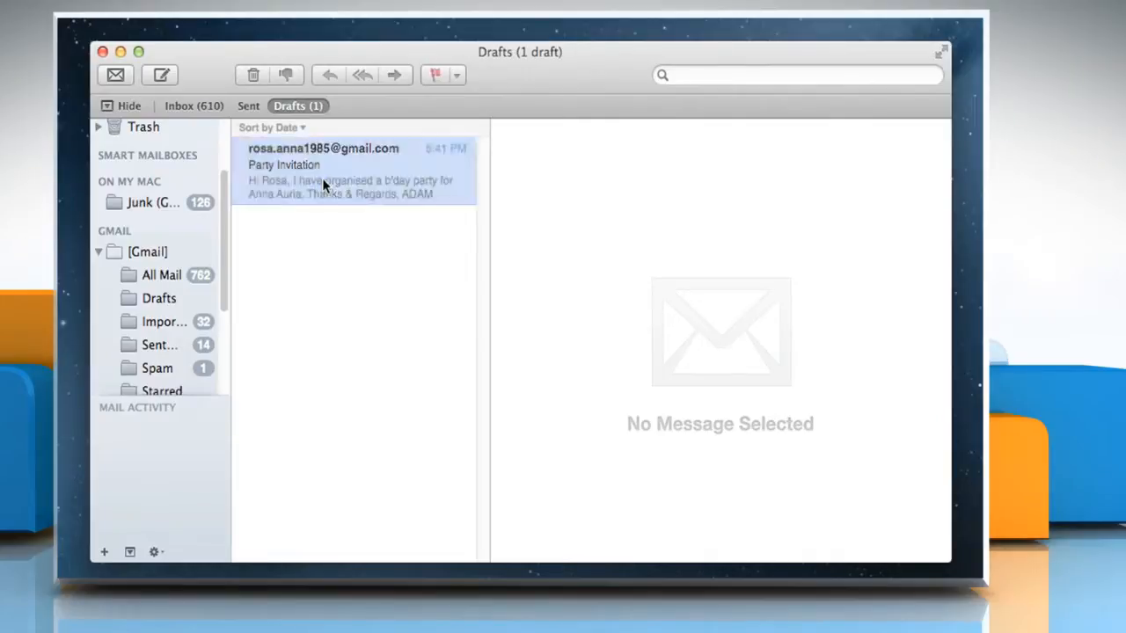
pyautogui.click(324, 167)
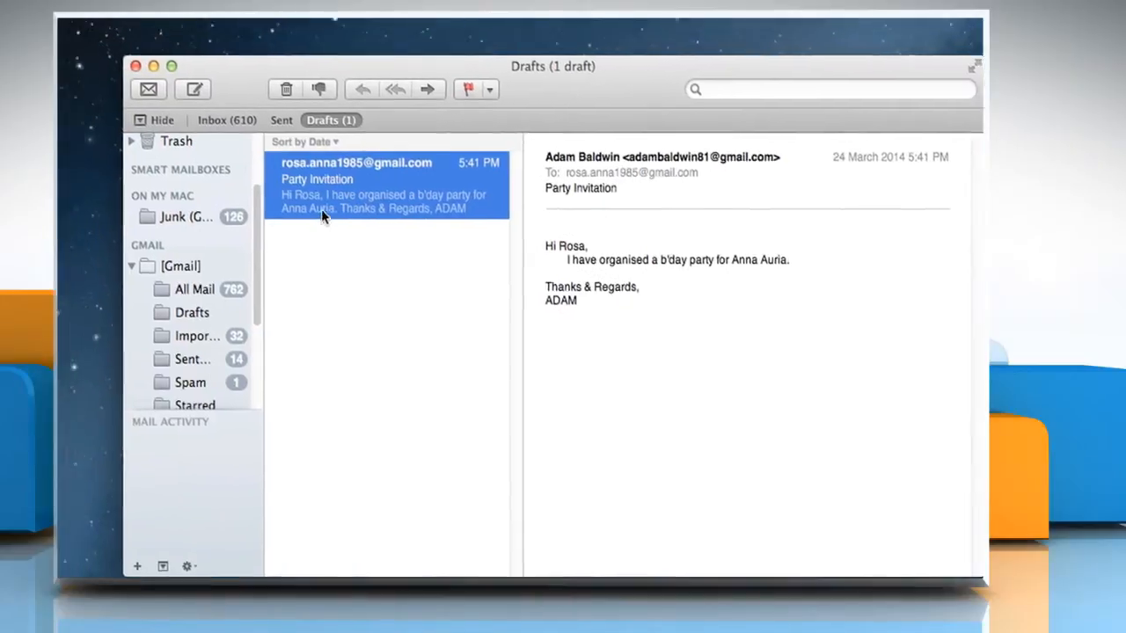
pyautogui.click(296, 27)
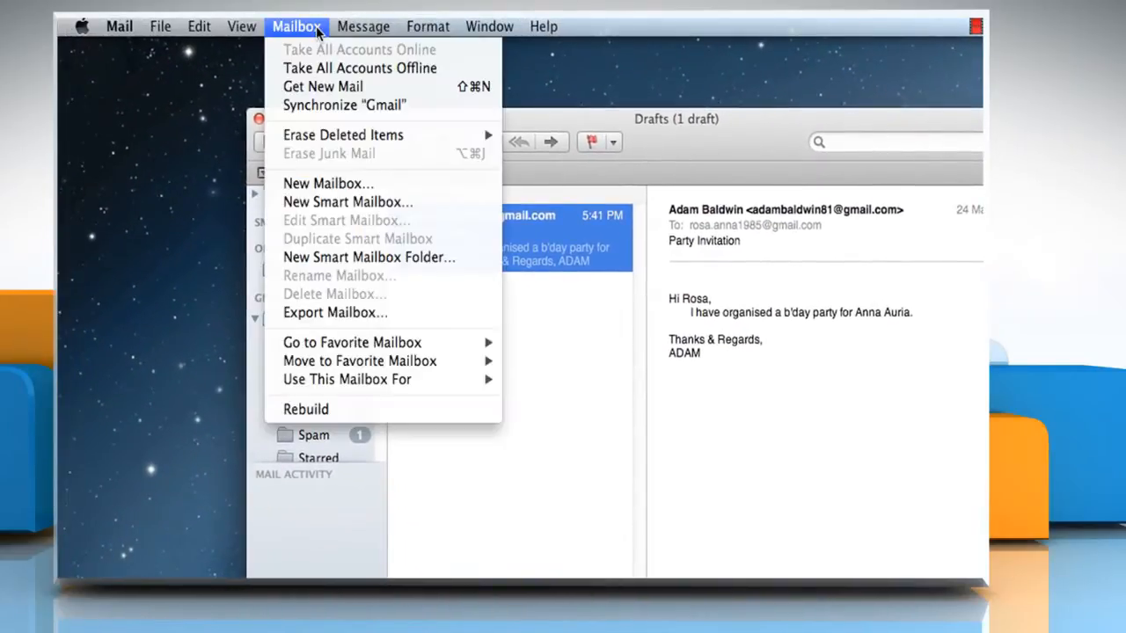
pyautogui.click(296, 26)
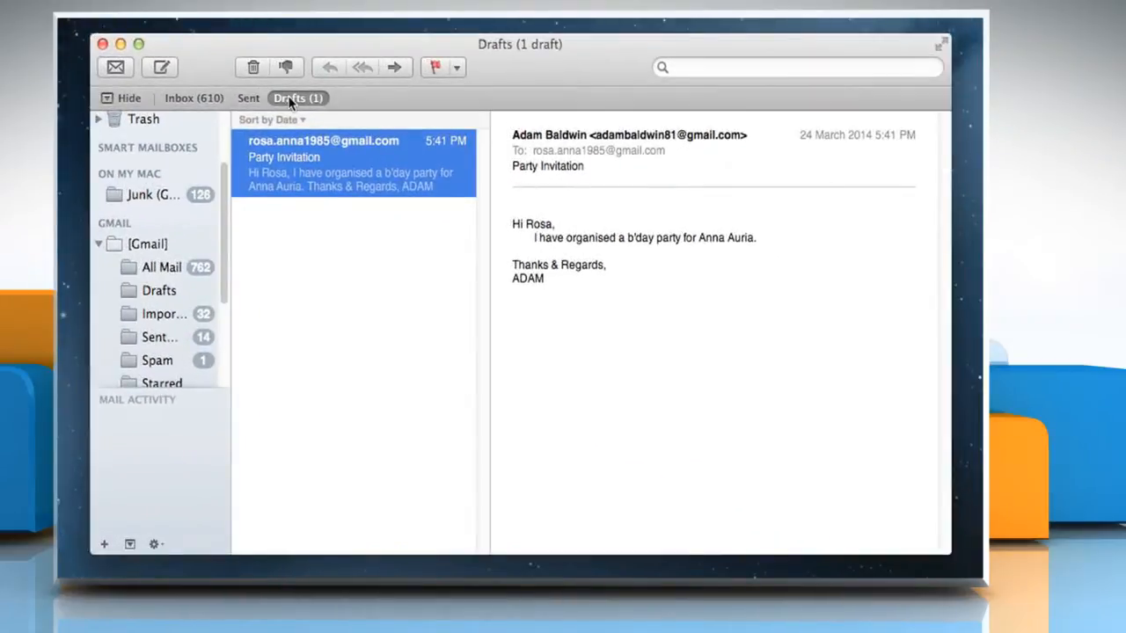
# Reopen the Party Invitation draft in its own editable compose window.
pyautogui.doubleClick(352, 162)
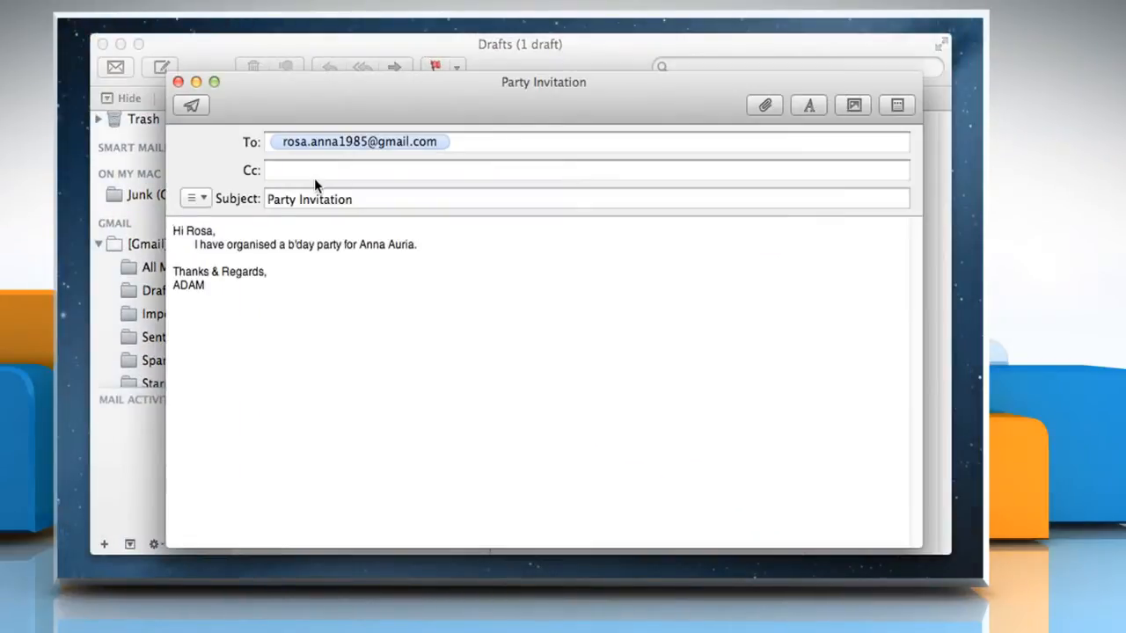
pyautogui.moveTo(190, 105)
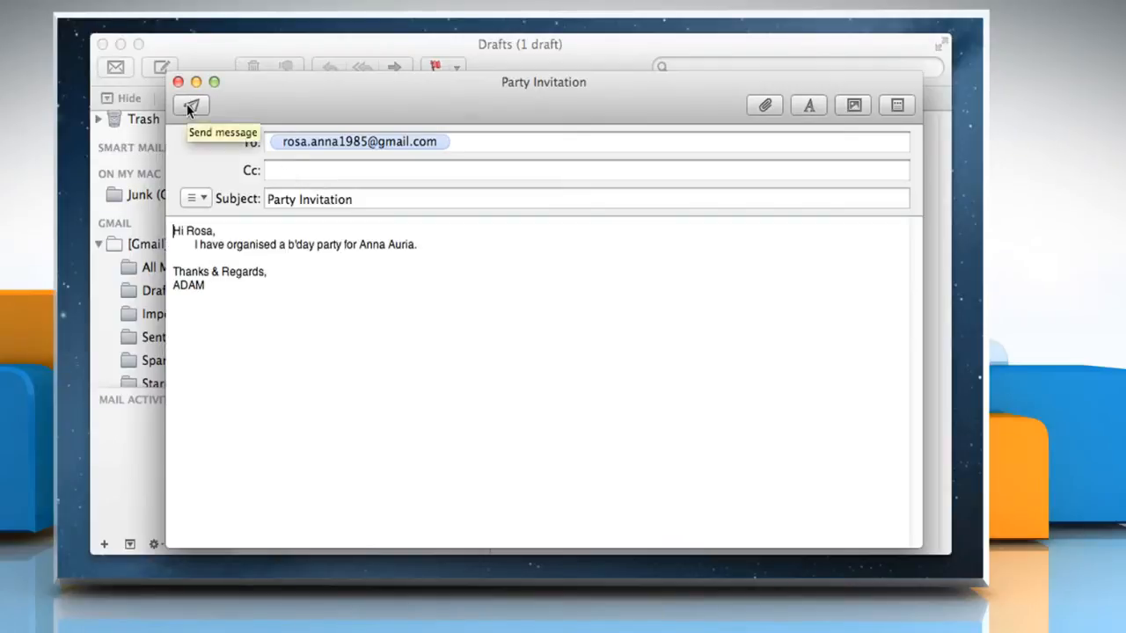